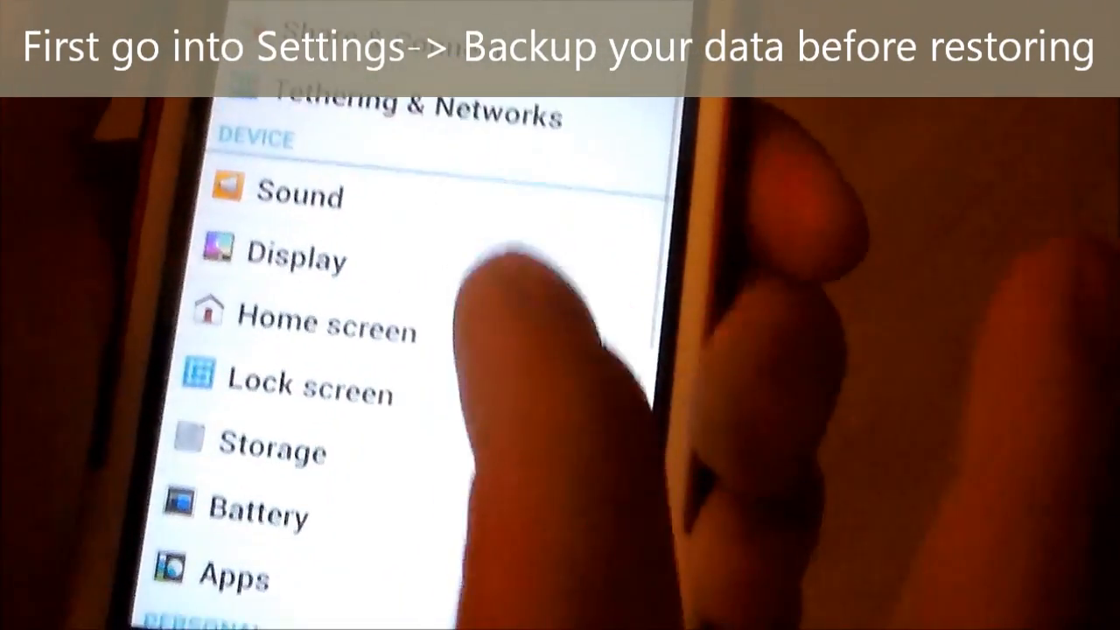
scroll("down", 3)
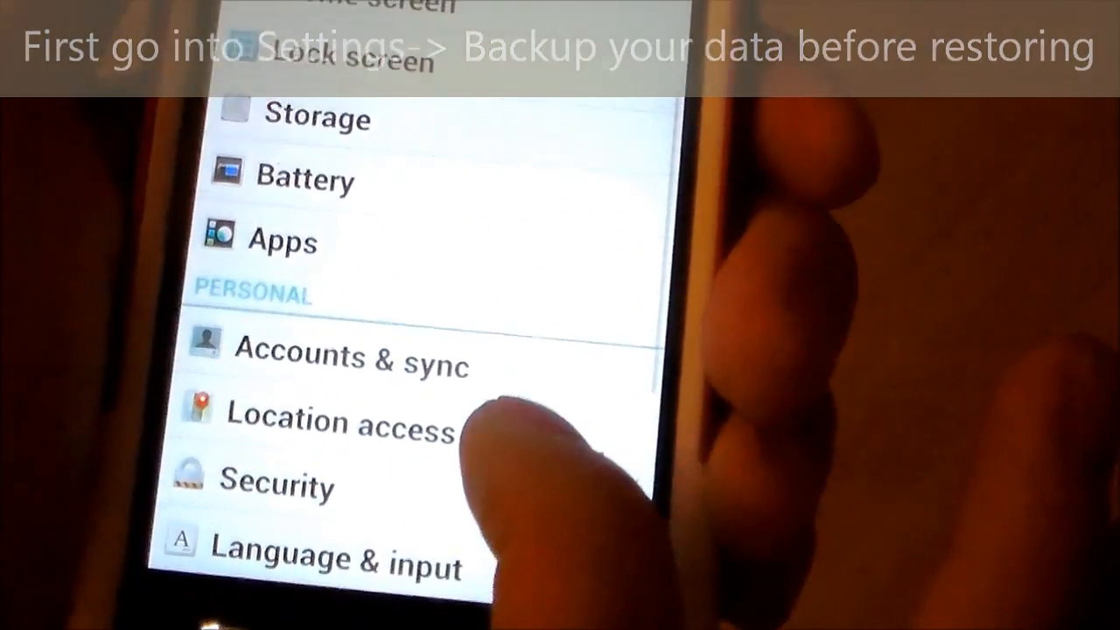